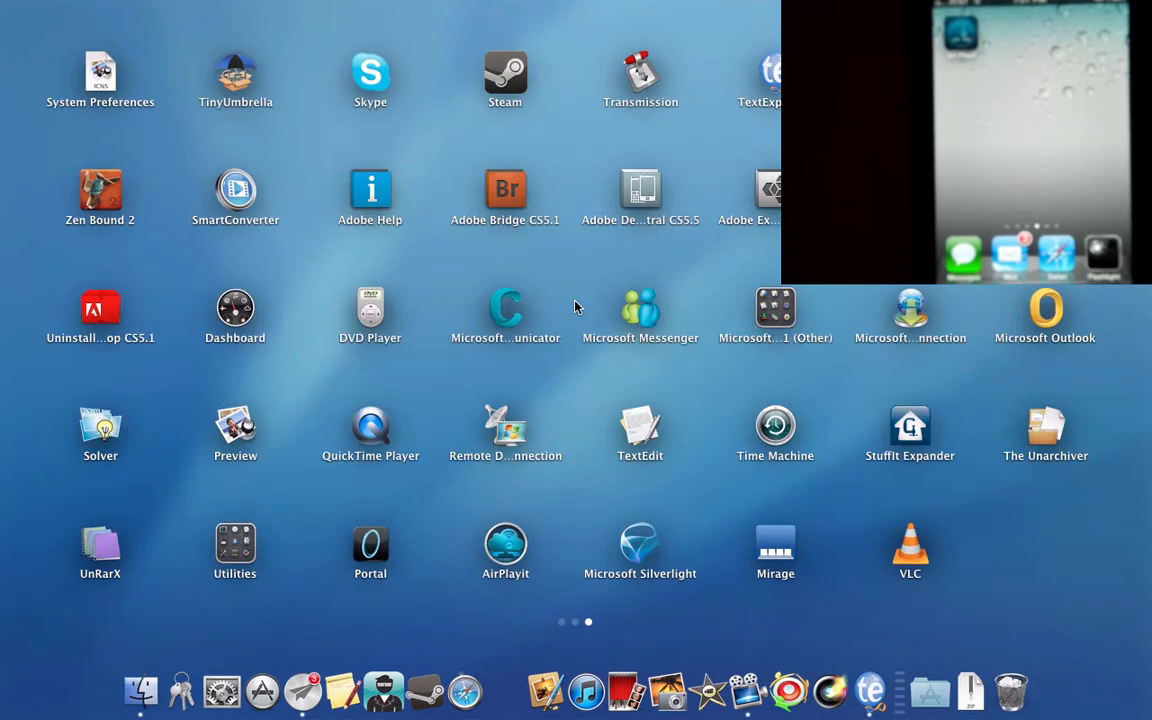
mouse_move(572, 348)
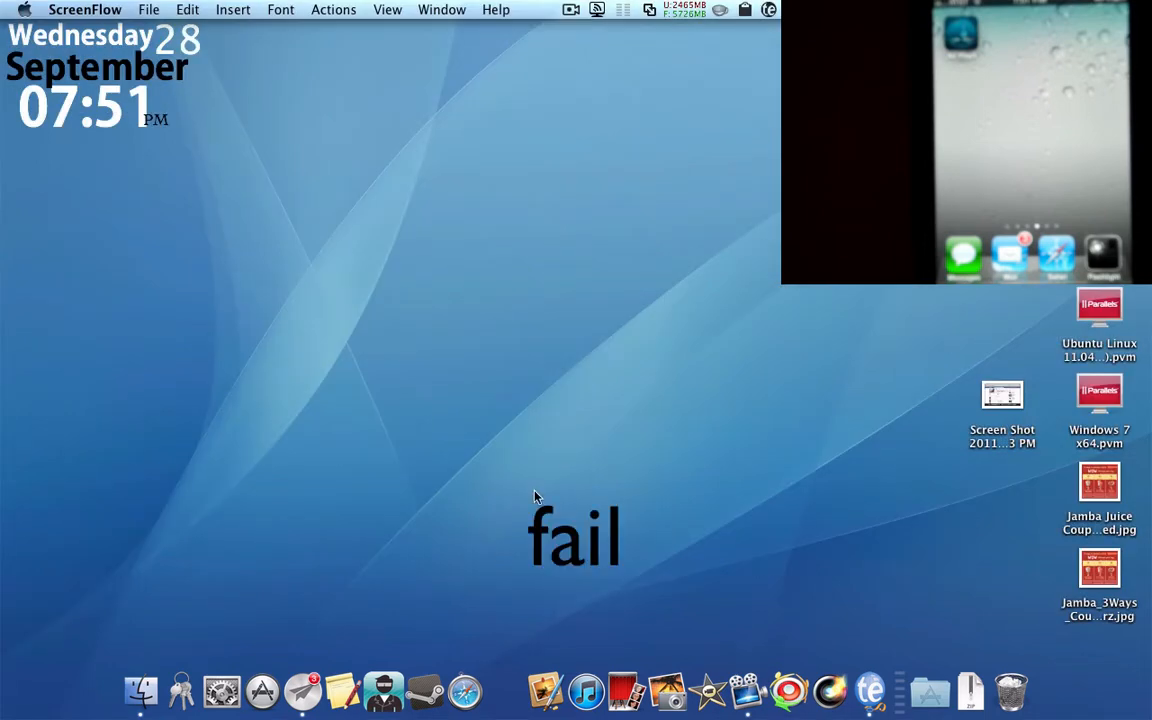
Step: Launch the Air Playit server, stop it, then restart it so the status reads Running
left_click(536, 496)
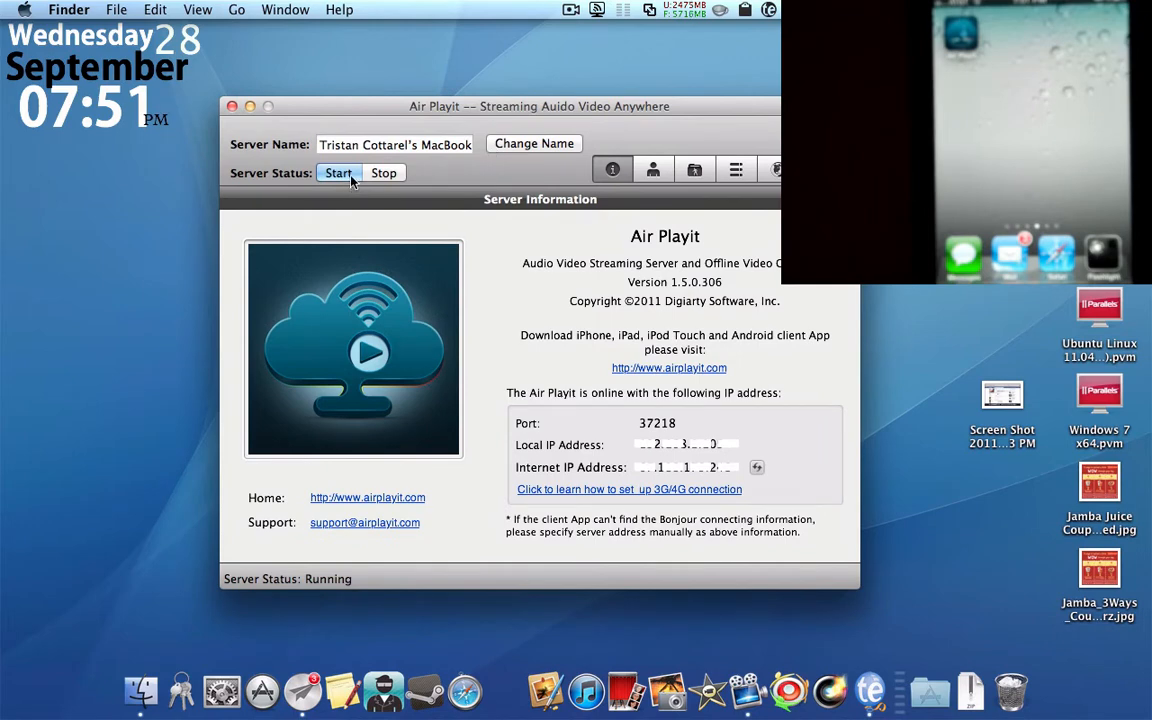
left_click(384, 172)
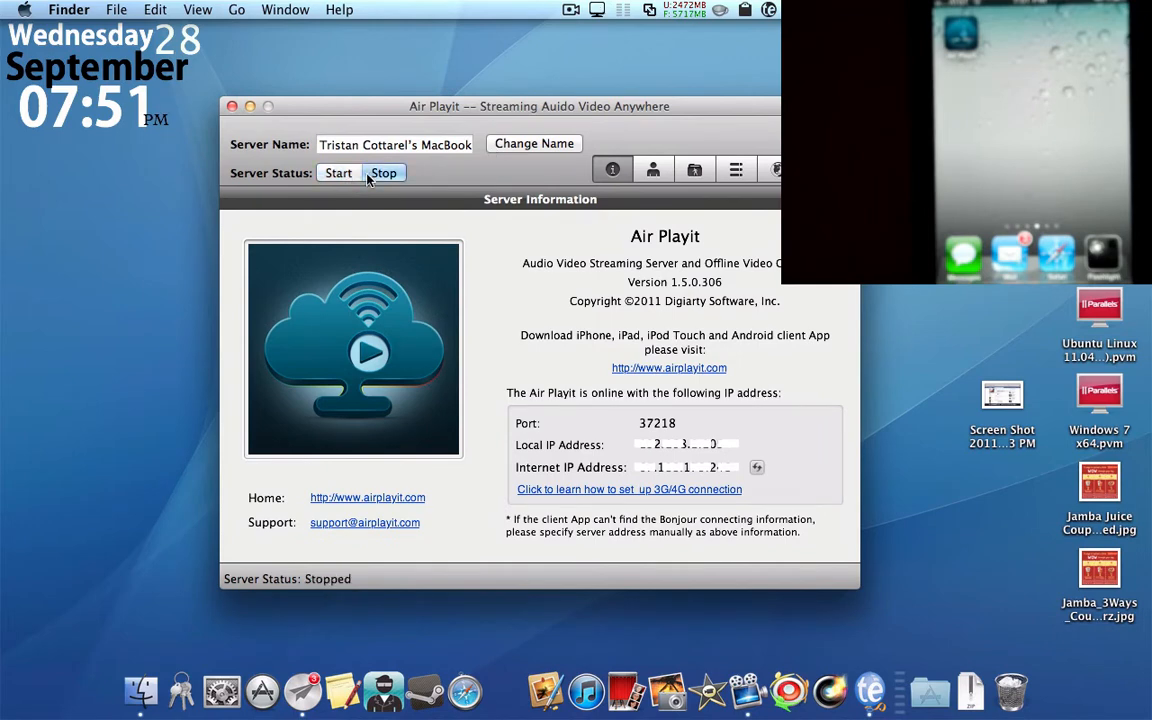
left_click(338, 172)
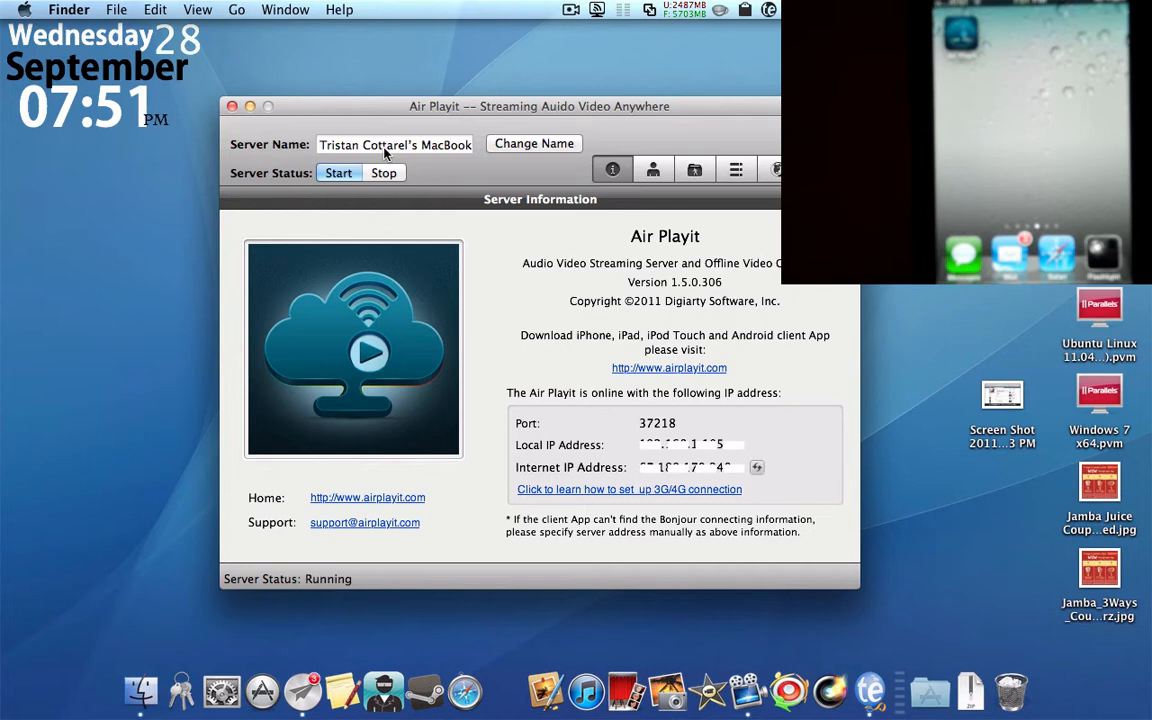
mouse_move(672, 212)
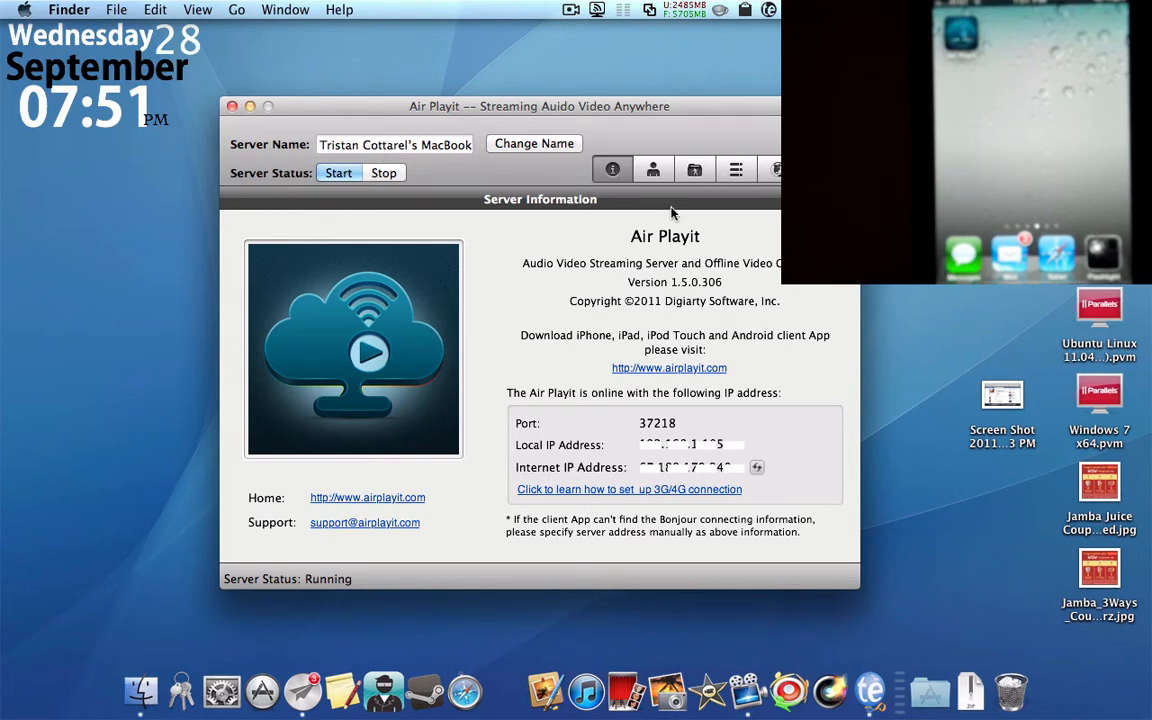
mouse_move(732, 296)
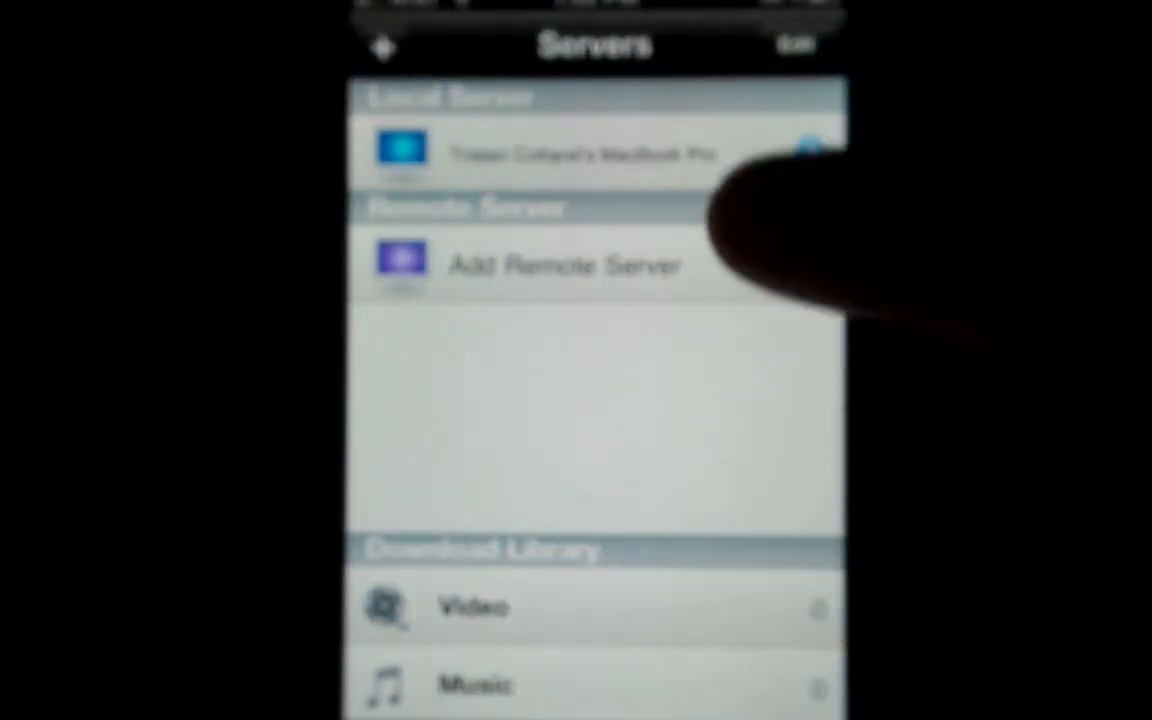
Step: Connect to the Mac under Local Server and play one of its music tracks
left_click(584, 152)
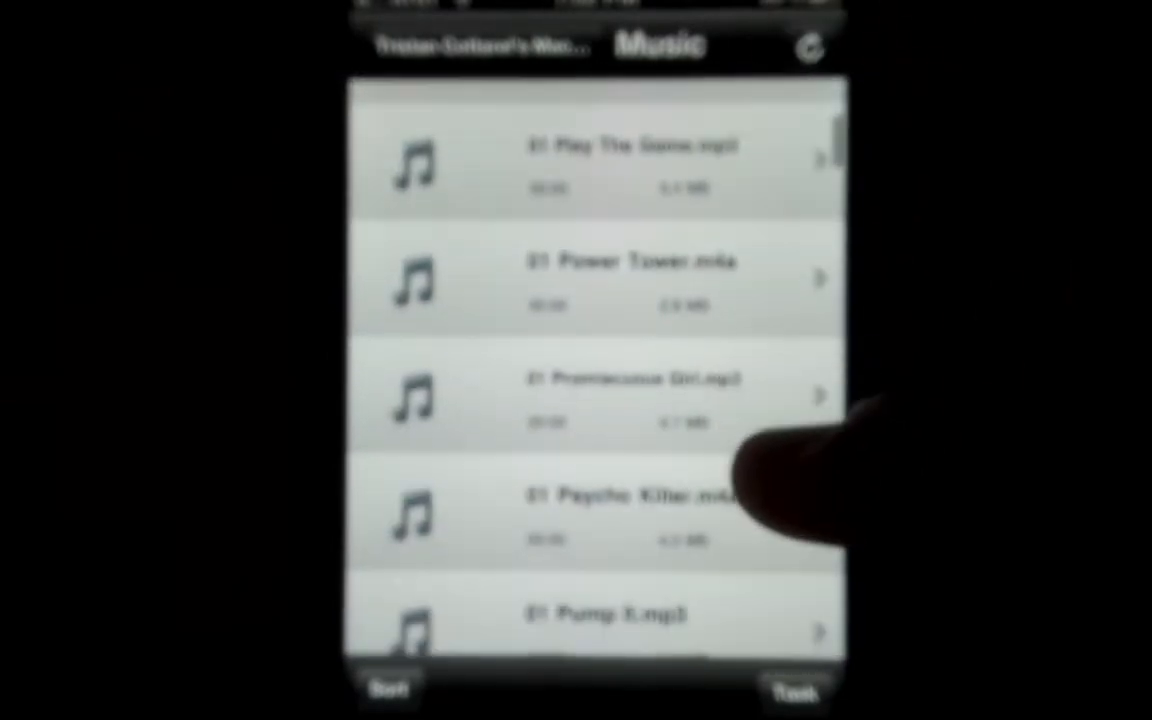
left_click(620, 280)
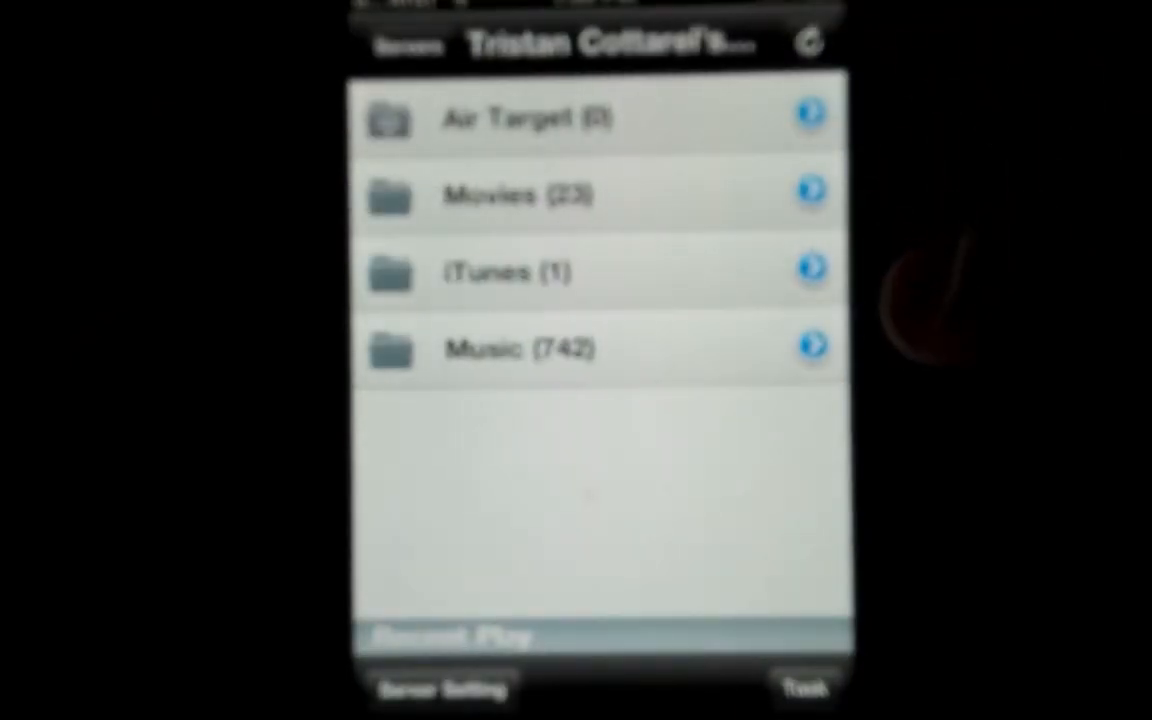
Step: Stream Fast Five.avi from the Mac's Movies folder in the full-screen player
left_click(520, 196)
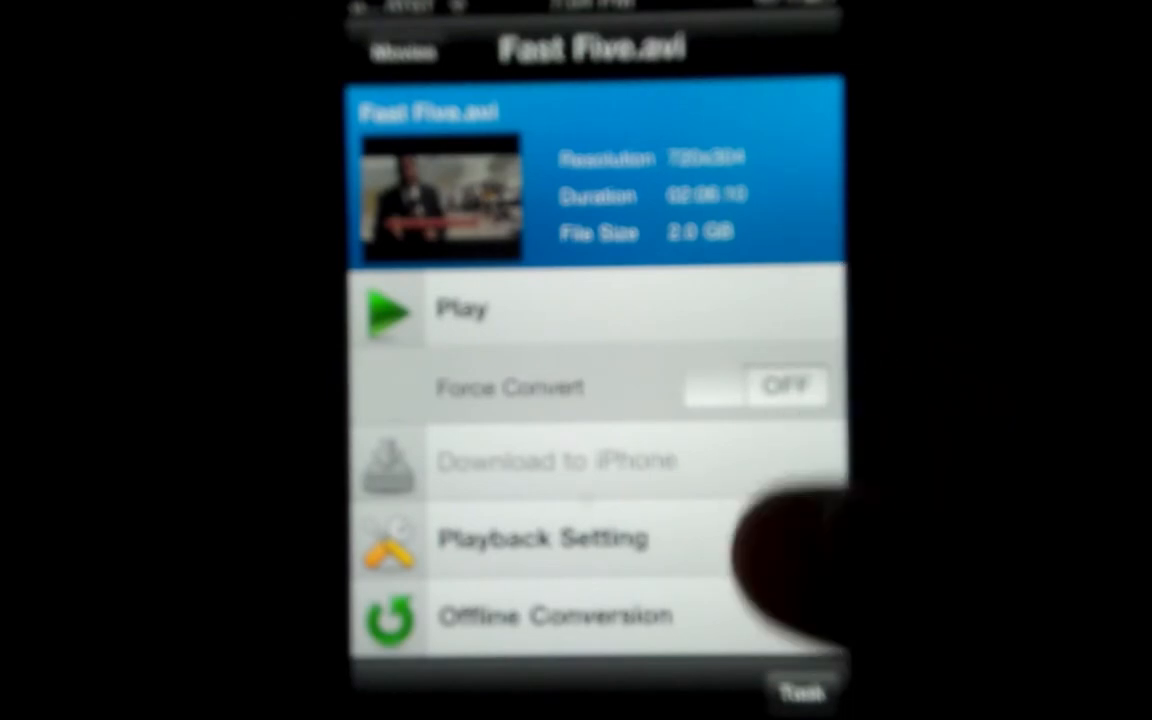
left_click(388, 310)
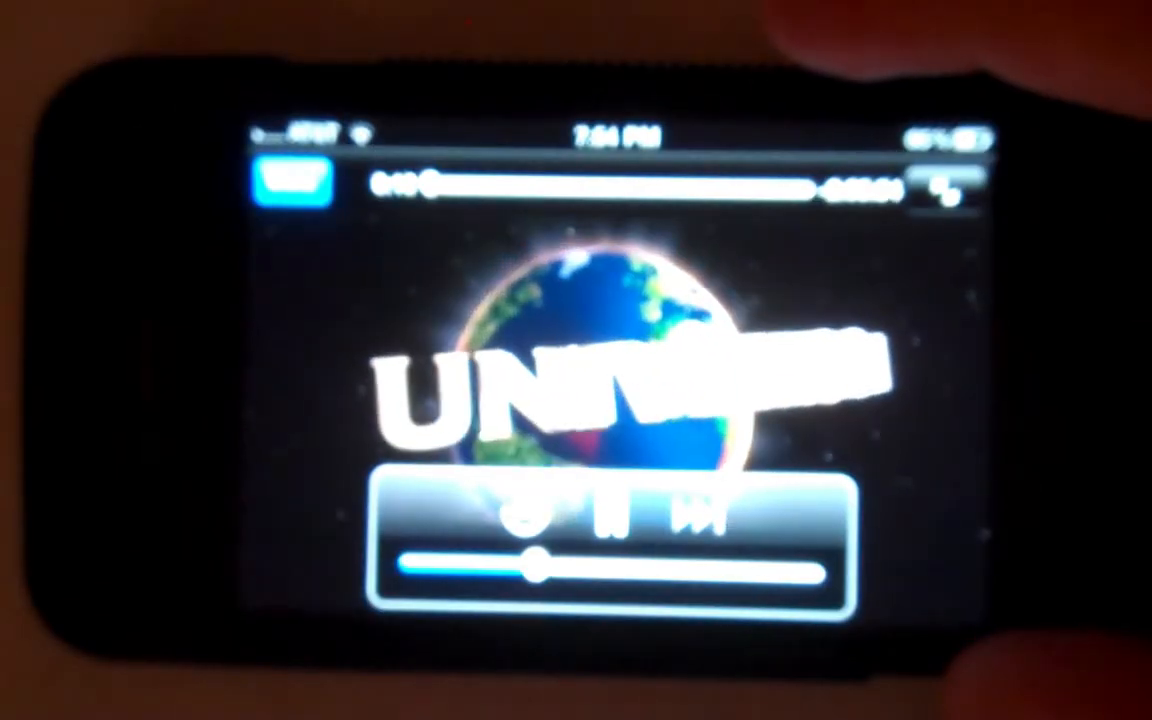